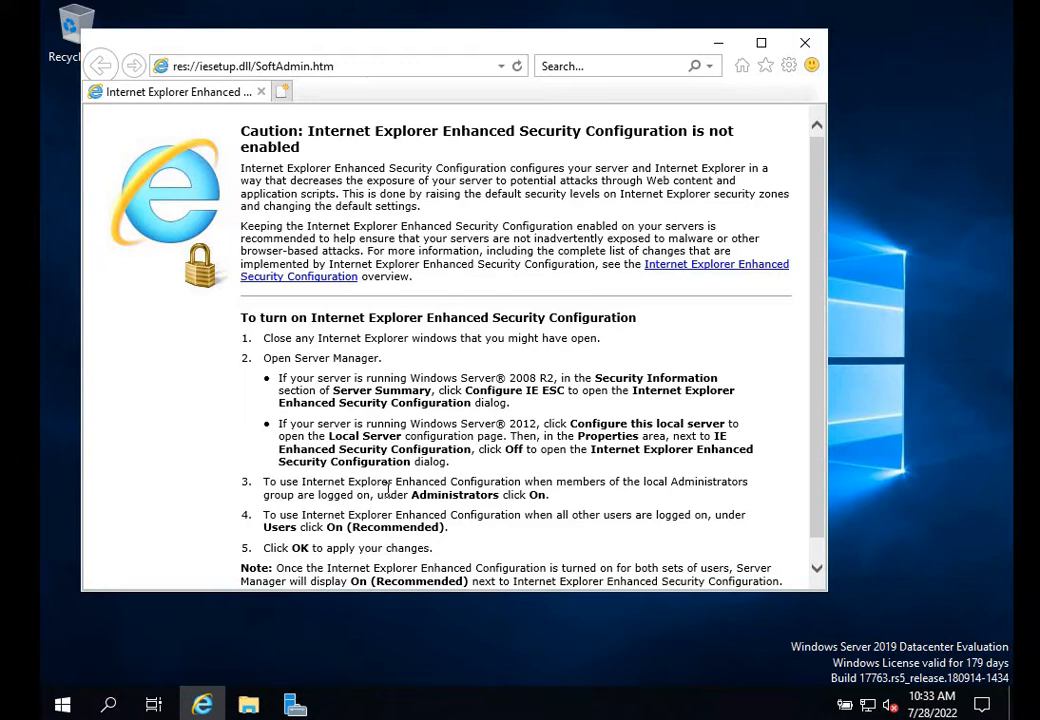
Navigate from the Enhanced Security notice to google.com via the address bar suggestion
left_click(250, 66)
type("goog")
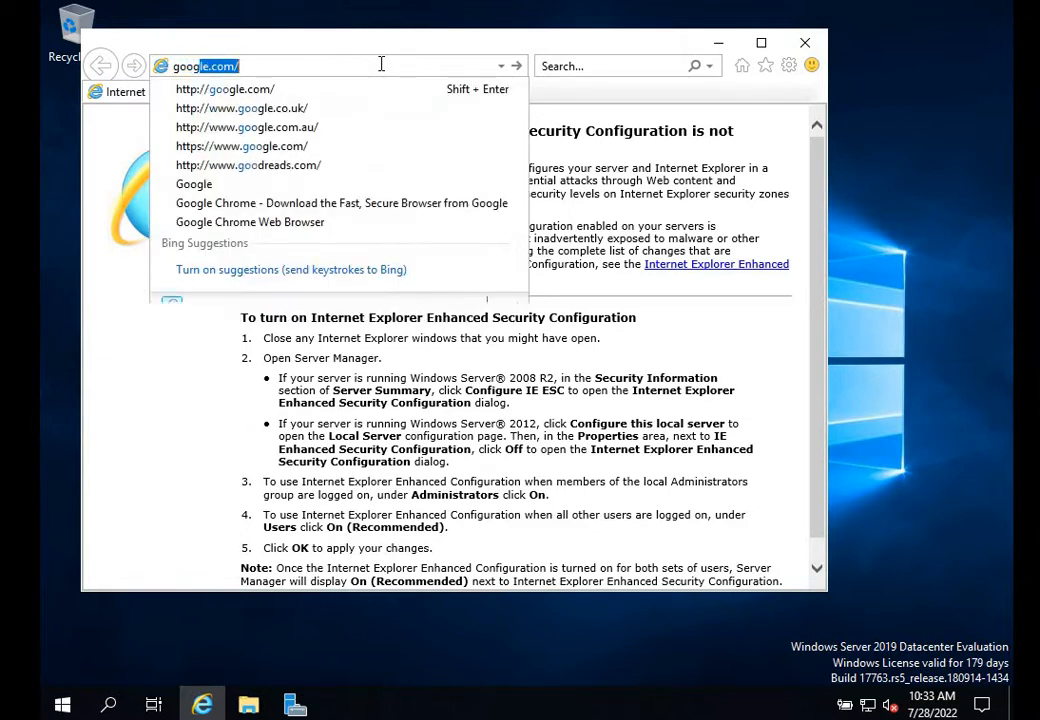
left_click(224, 88)
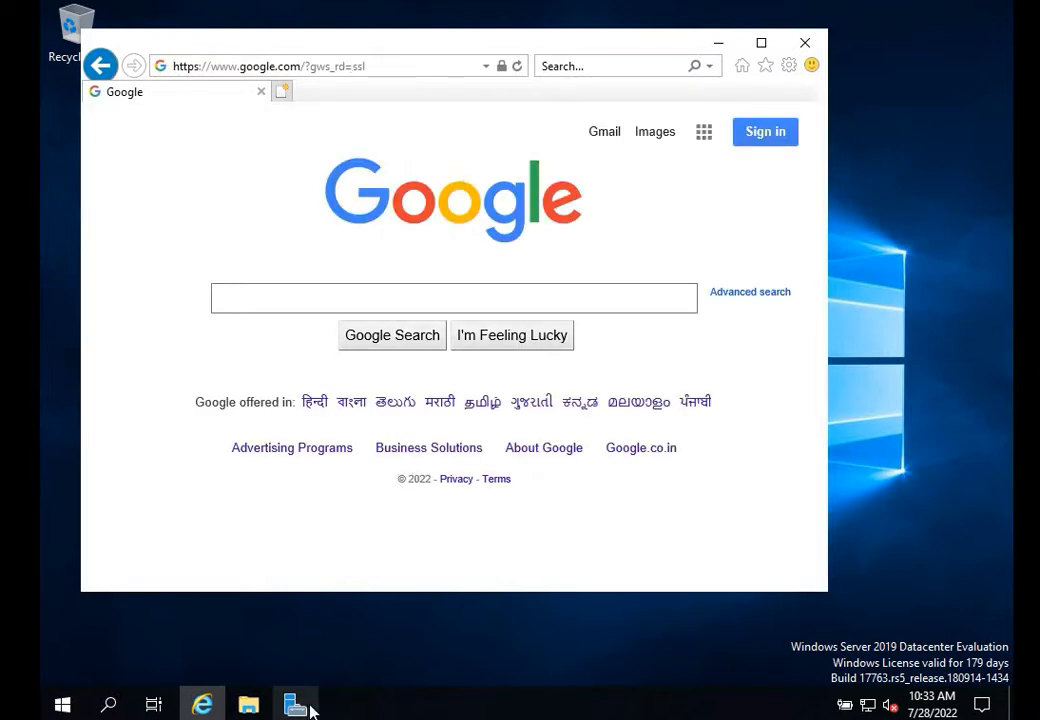
left_click(296, 704)
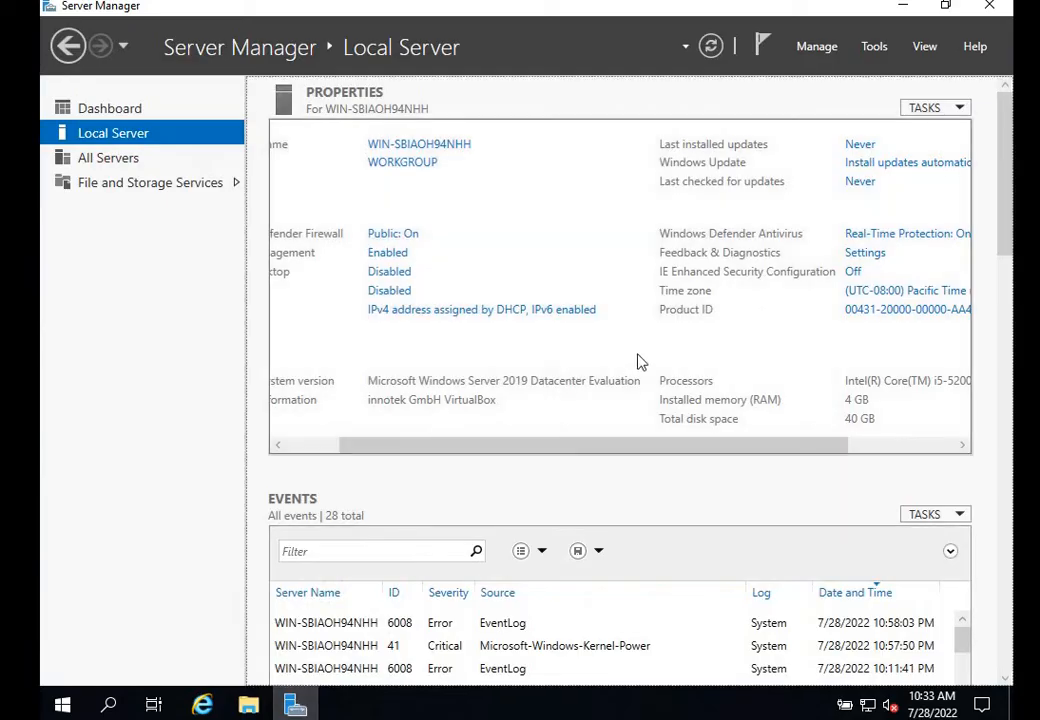
mouse_move(888, 270)
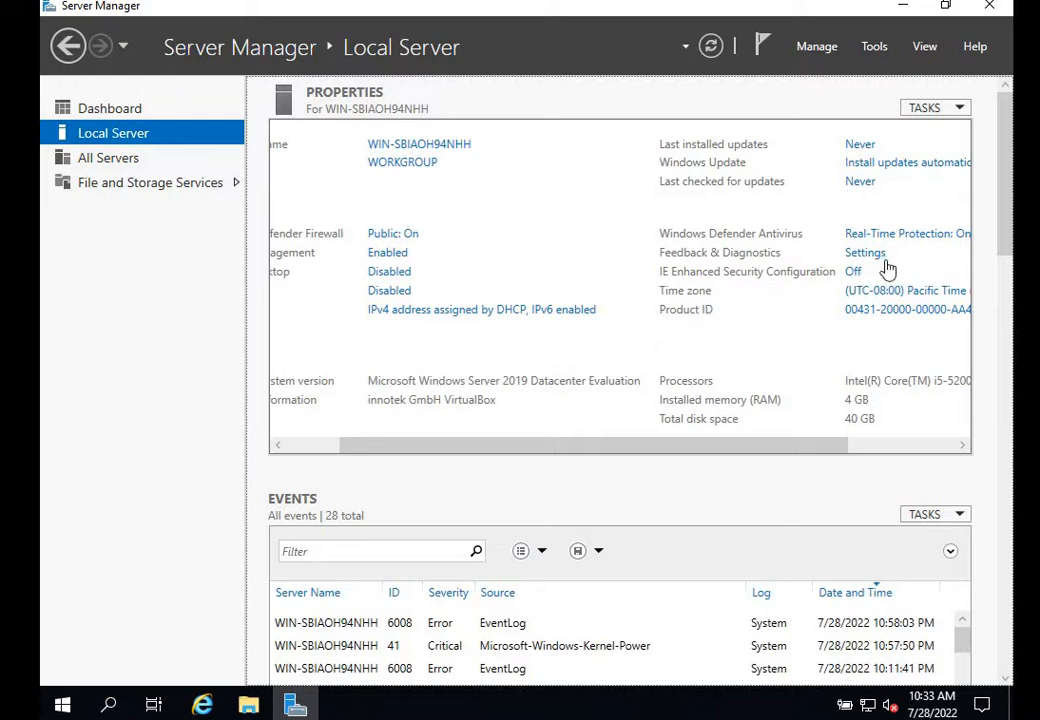
mouse_move(864, 276)
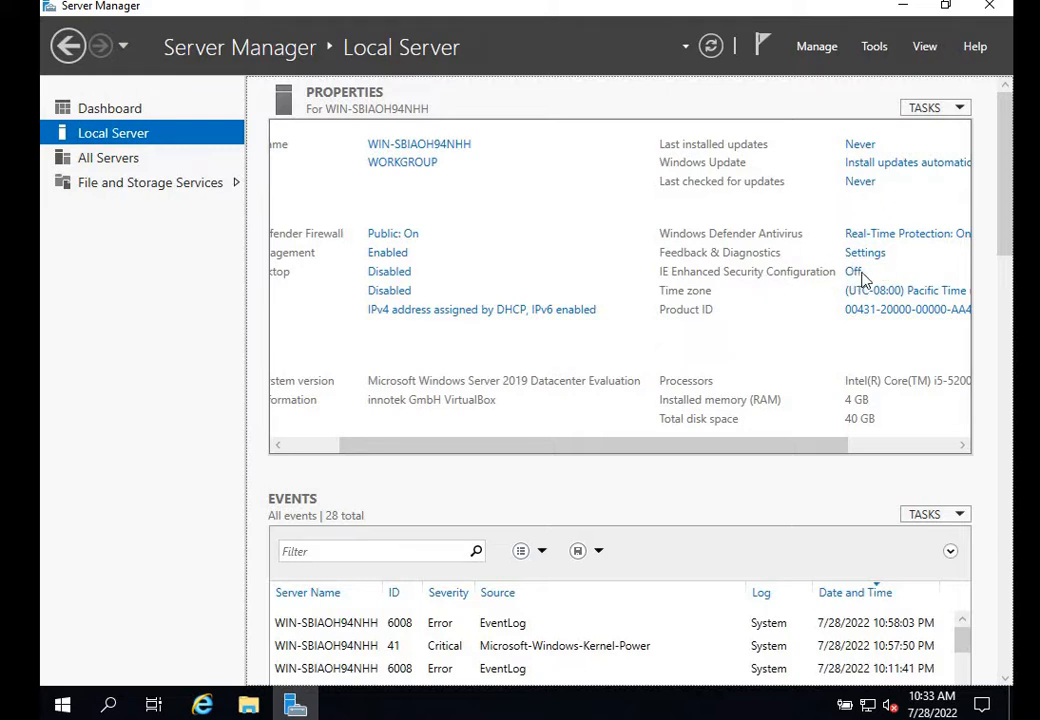
left_click(854, 272)
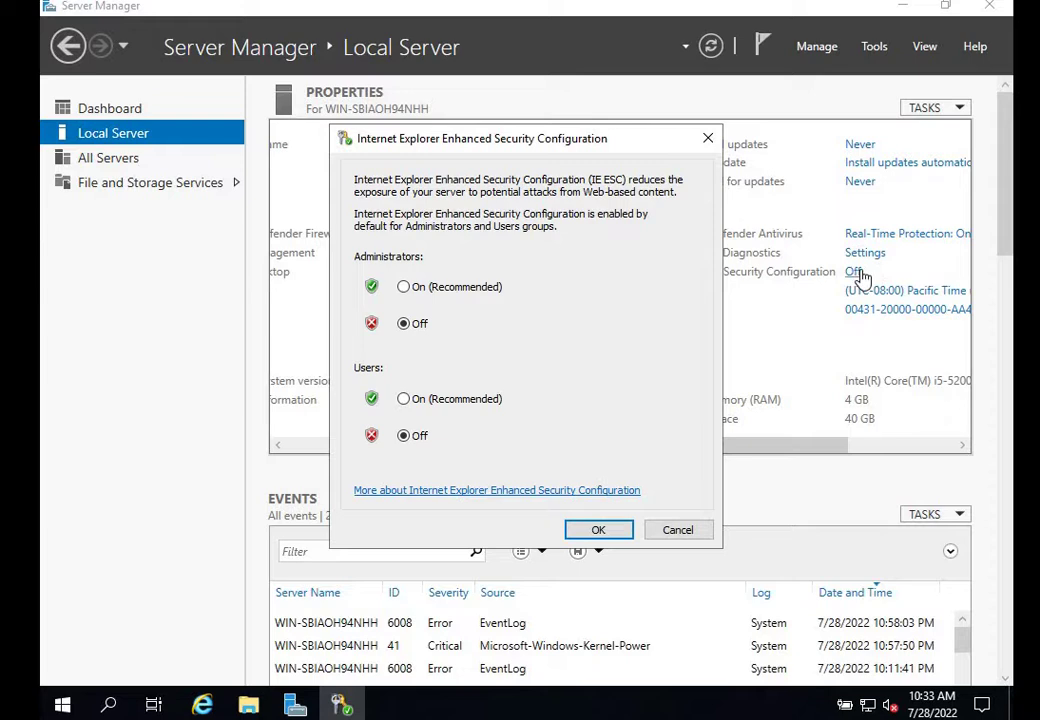
mouse_move(448, 474)
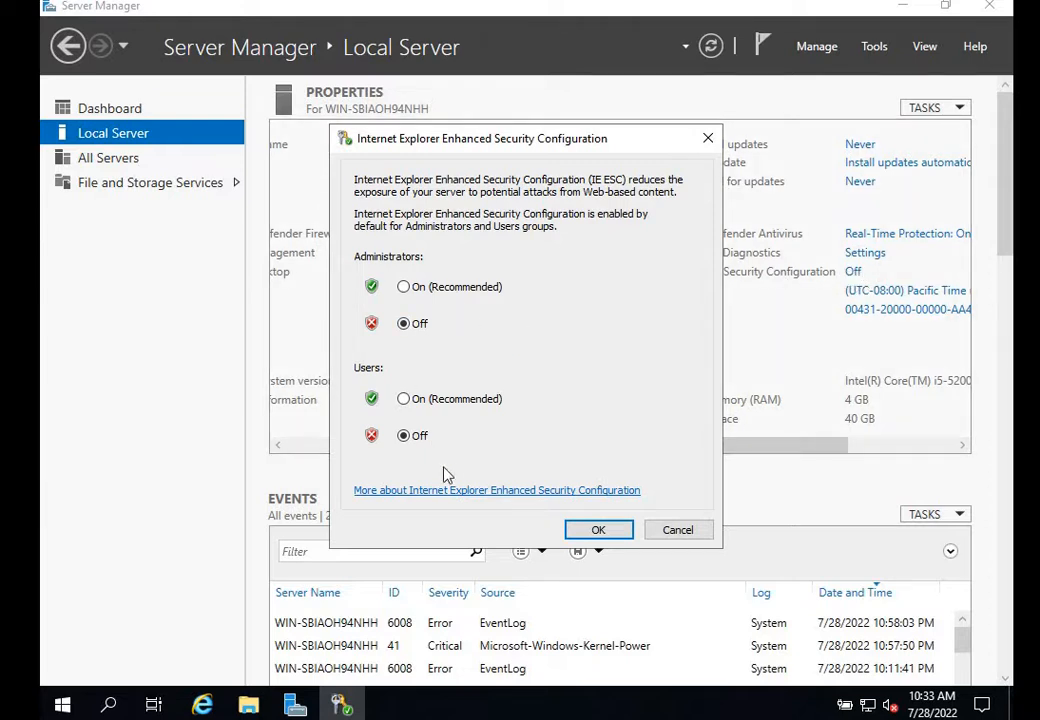
mouse_move(598, 528)
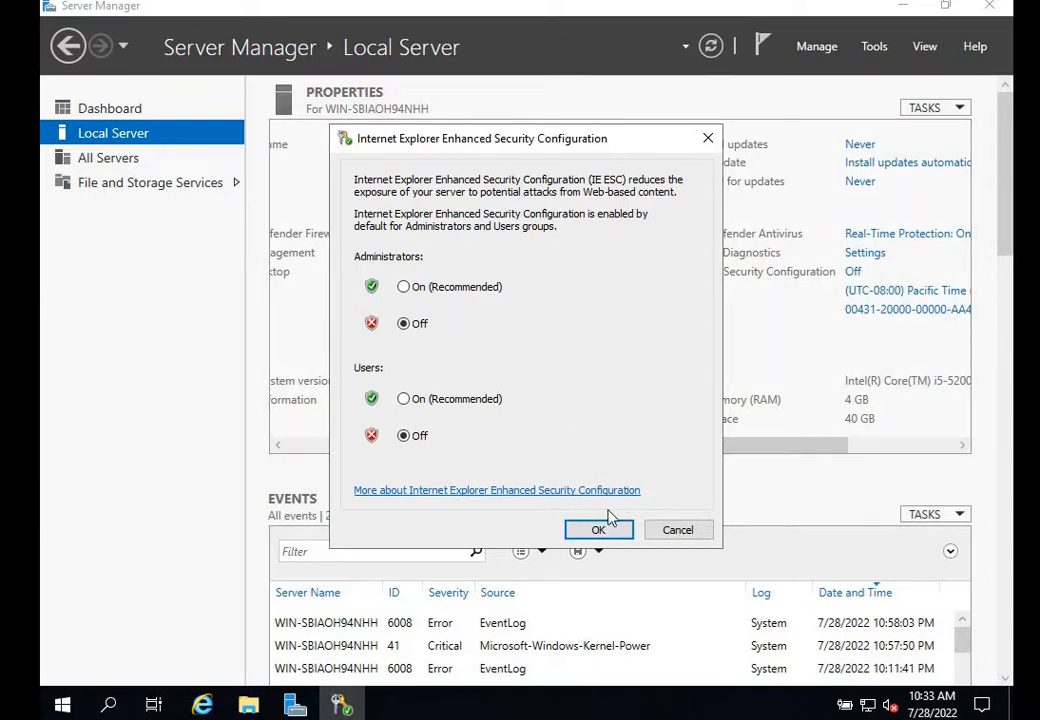
left_click(598, 528)
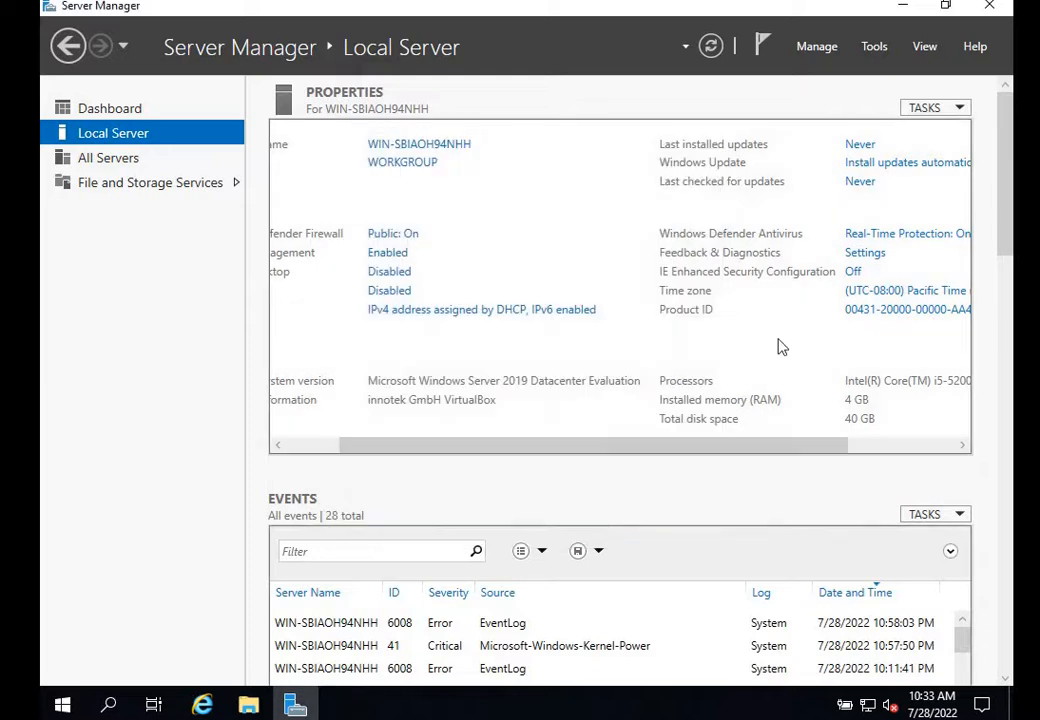
left_click(204, 704)
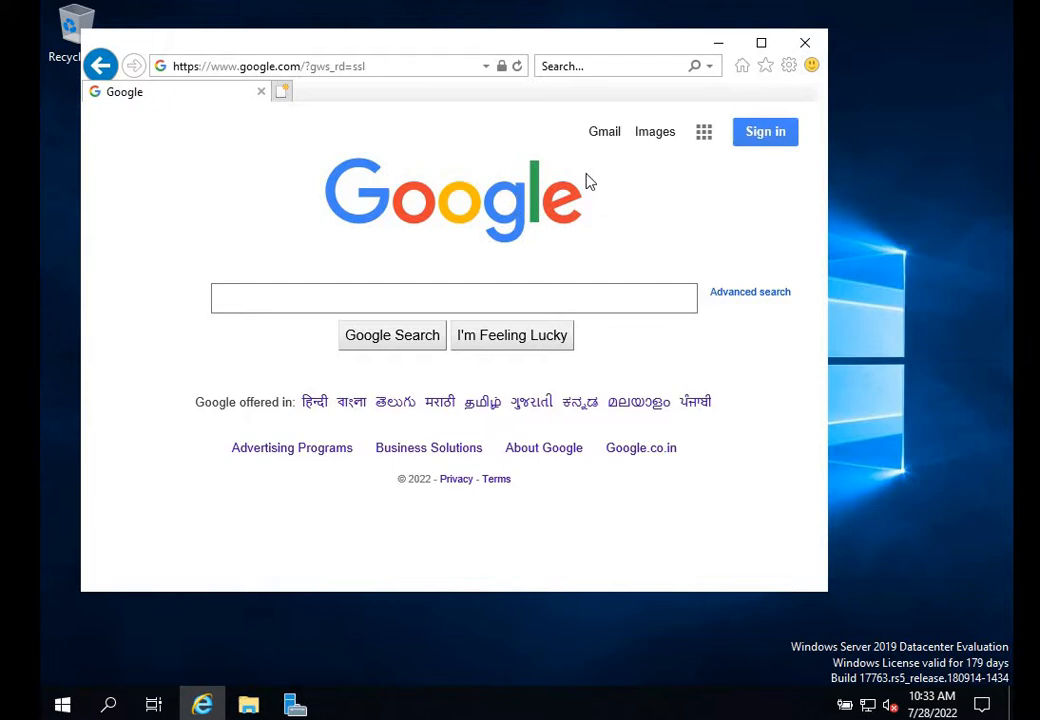
mouse_move(788, 66)
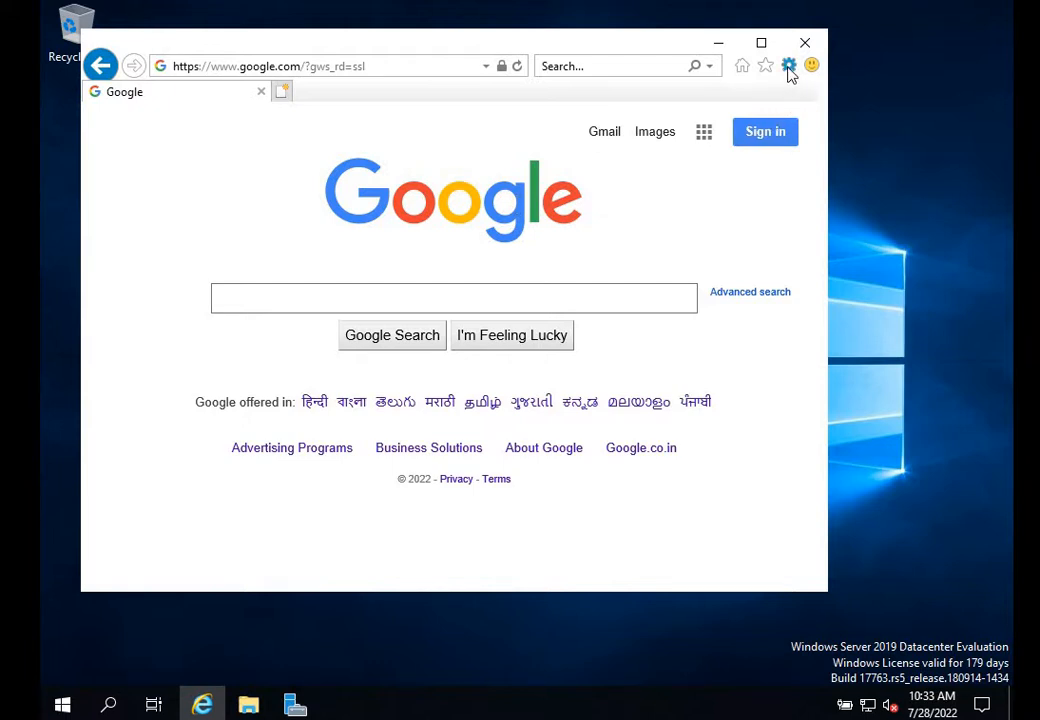
Reach the Custom level security settings for the Internet zone through Internet Options
left_click(788, 66)
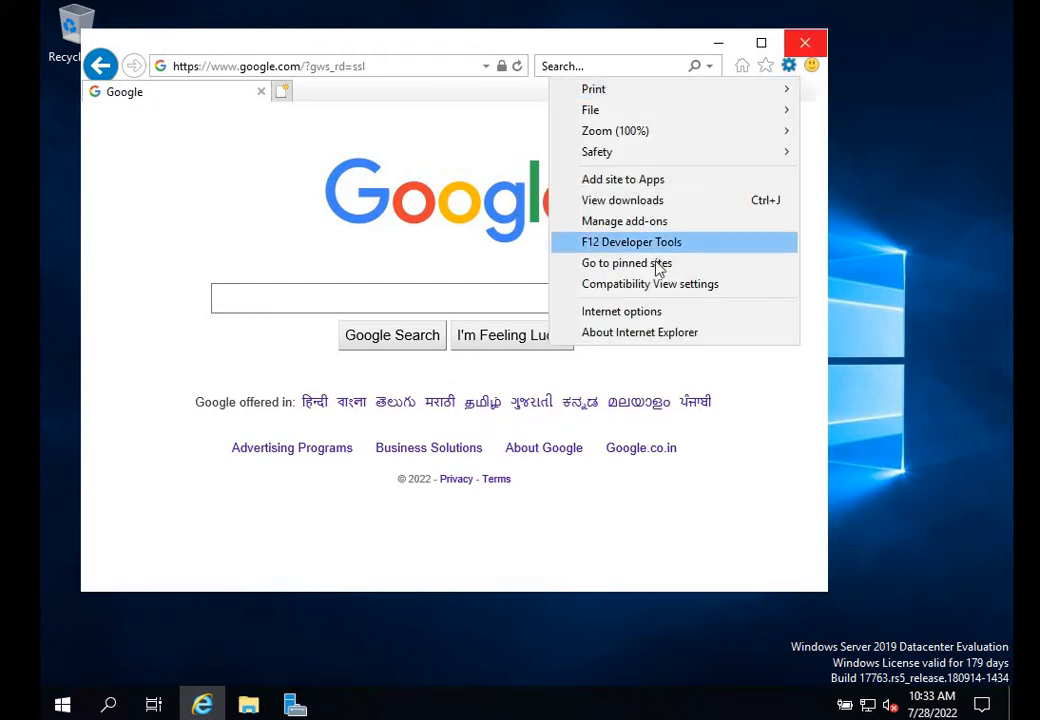
left_click(620, 312)
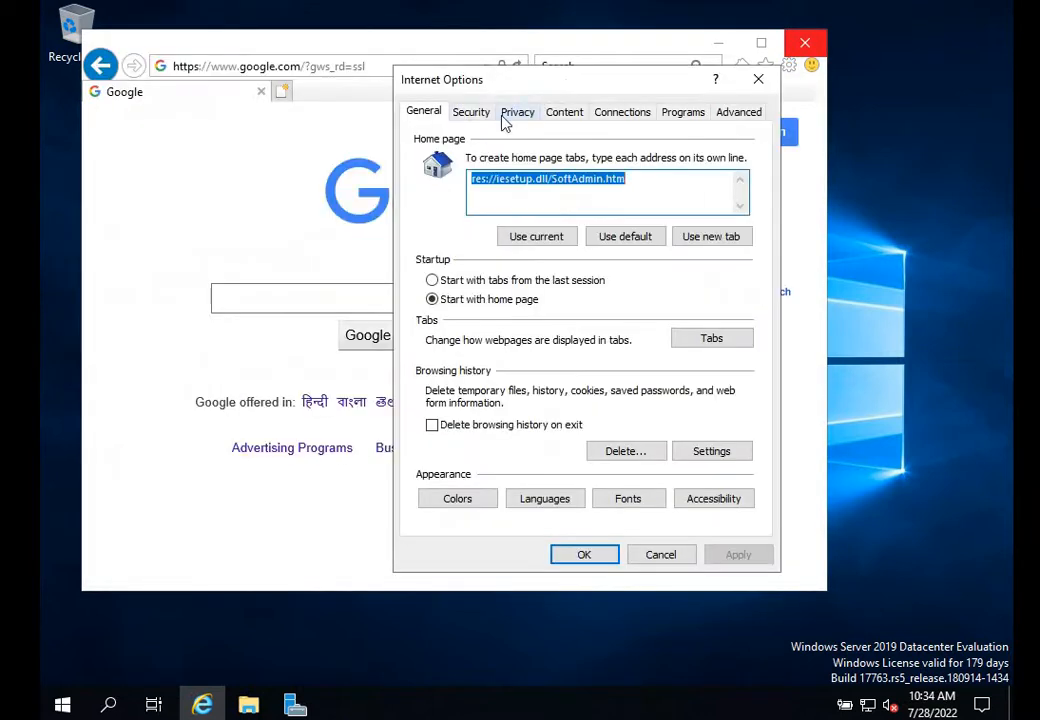
left_click(472, 112)
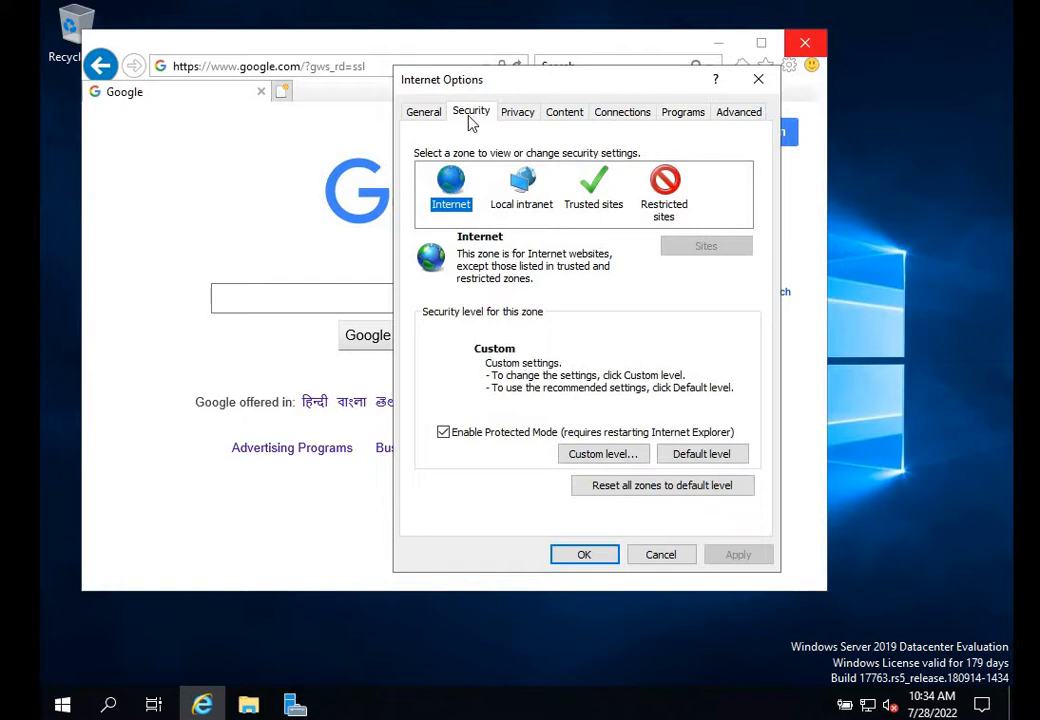
mouse_move(450, 184)
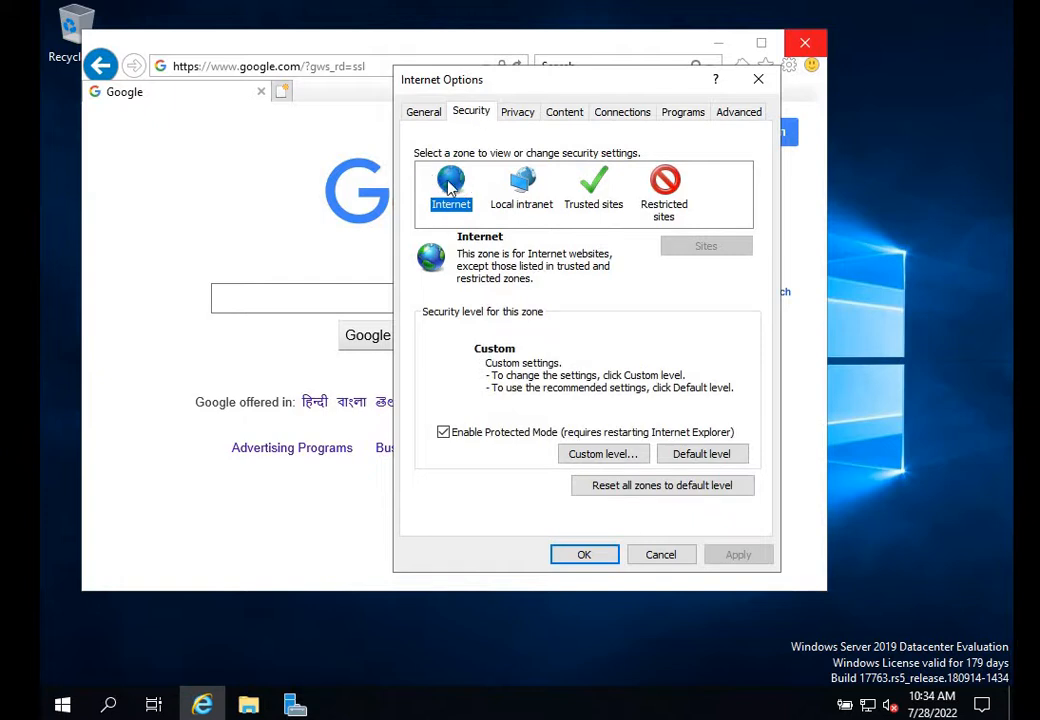
mouse_move(604, 452)
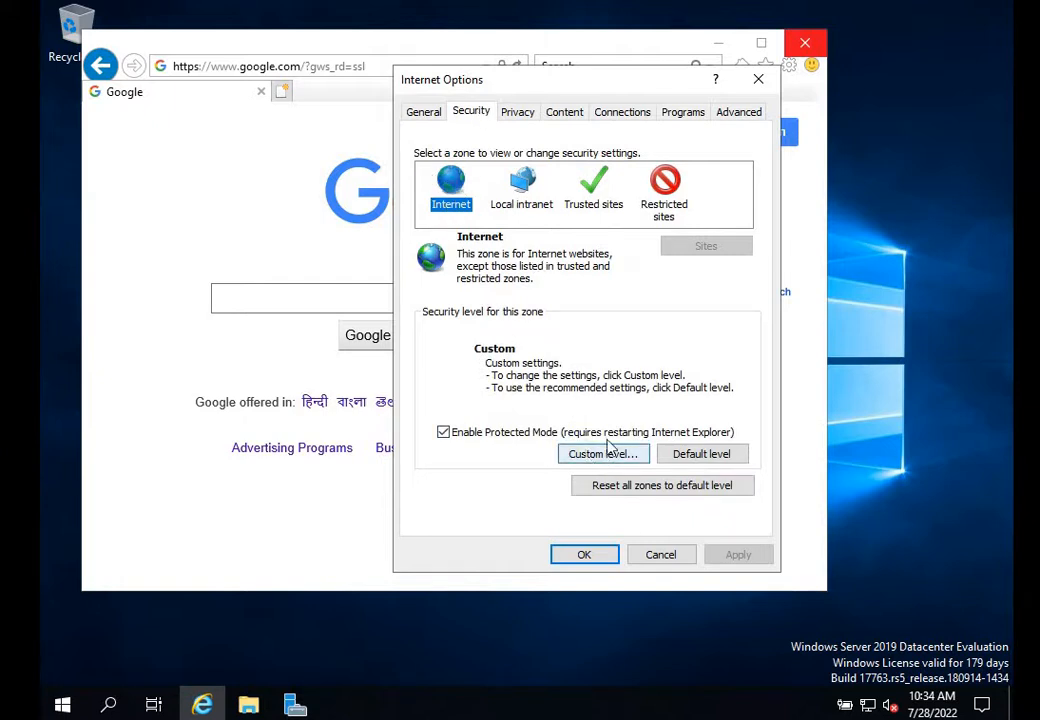
left_click(602, 452)
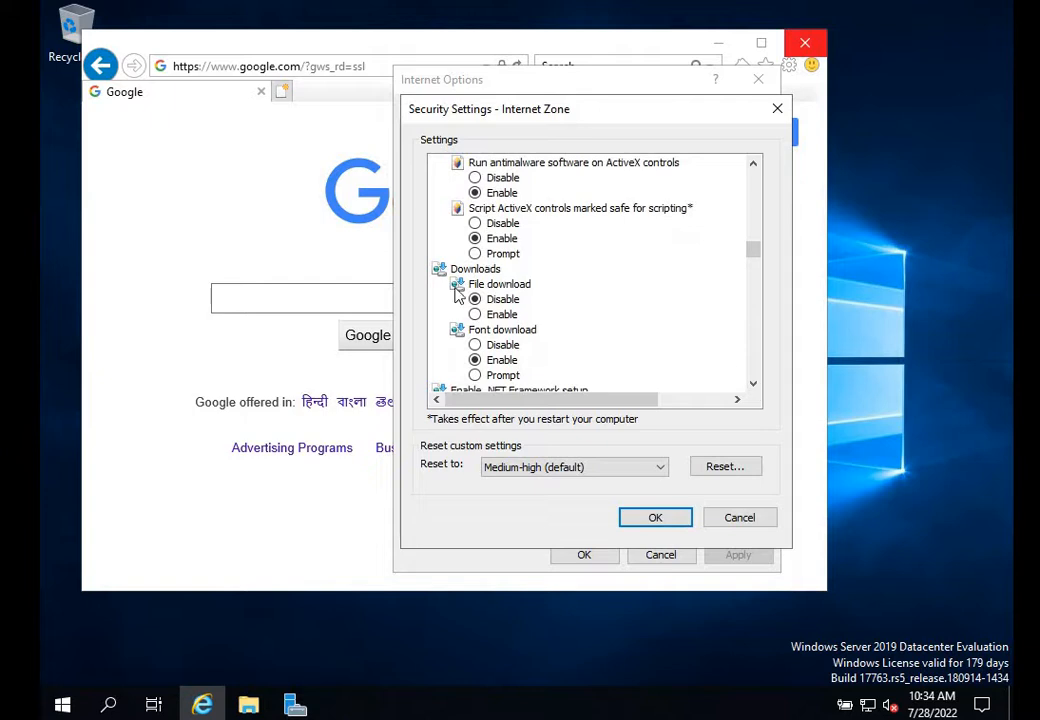
Set File download to Enable for the Internet zone, confirm the warning and save Internet Options
left_click(476, 300)
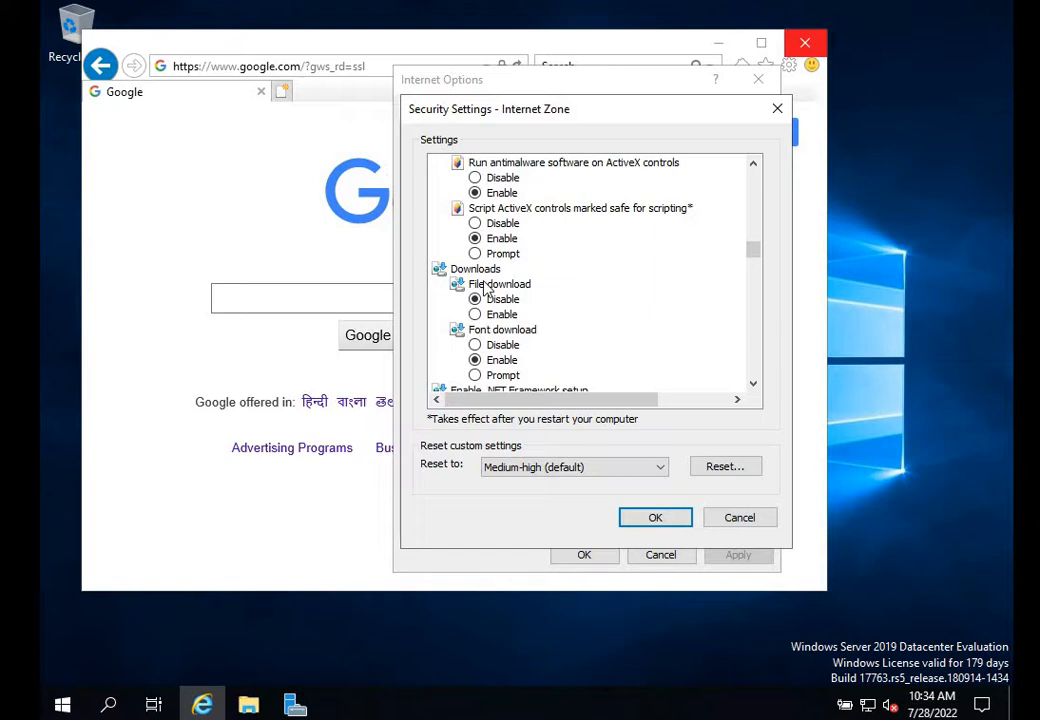
left_click(476, 314)
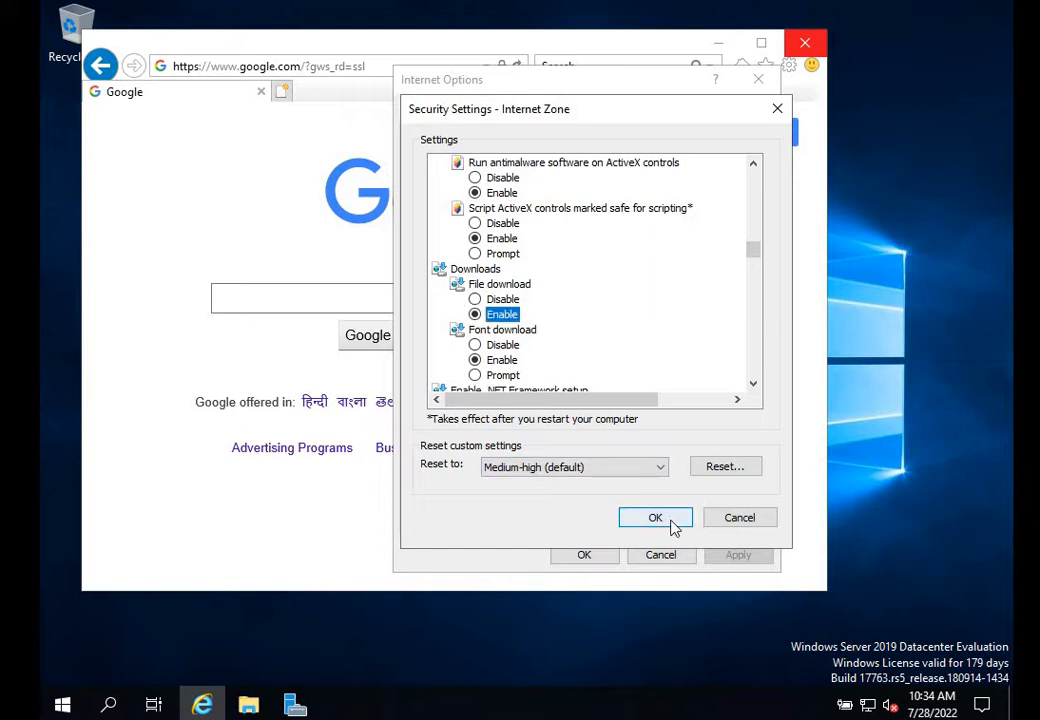
left_click(656, 516)
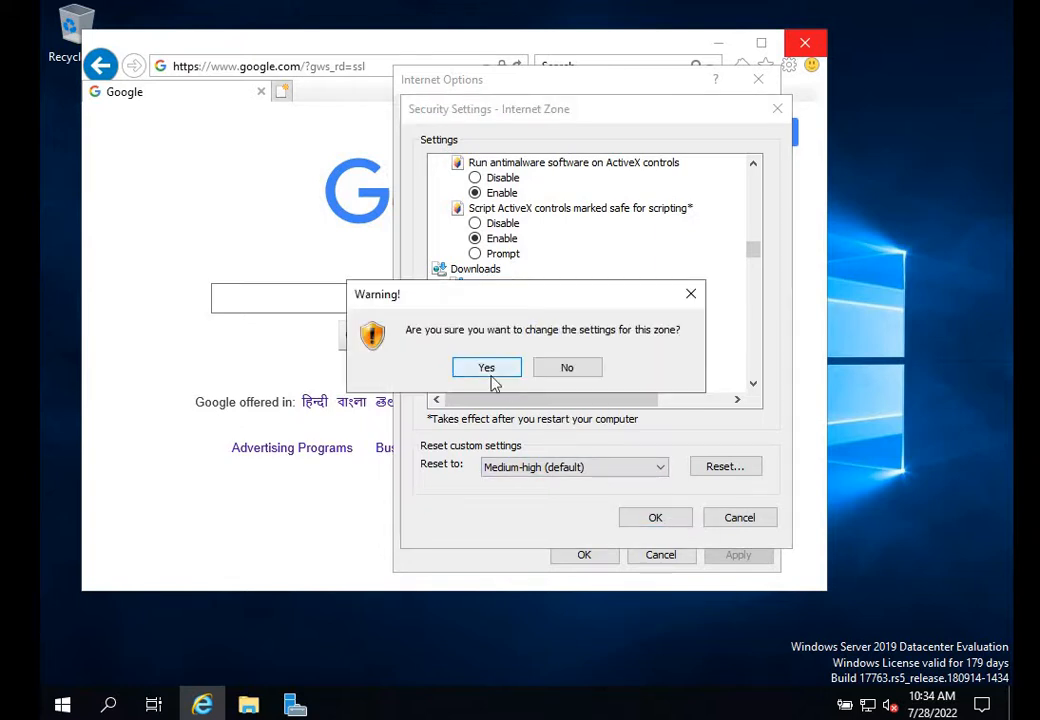
left_click(486, 368)
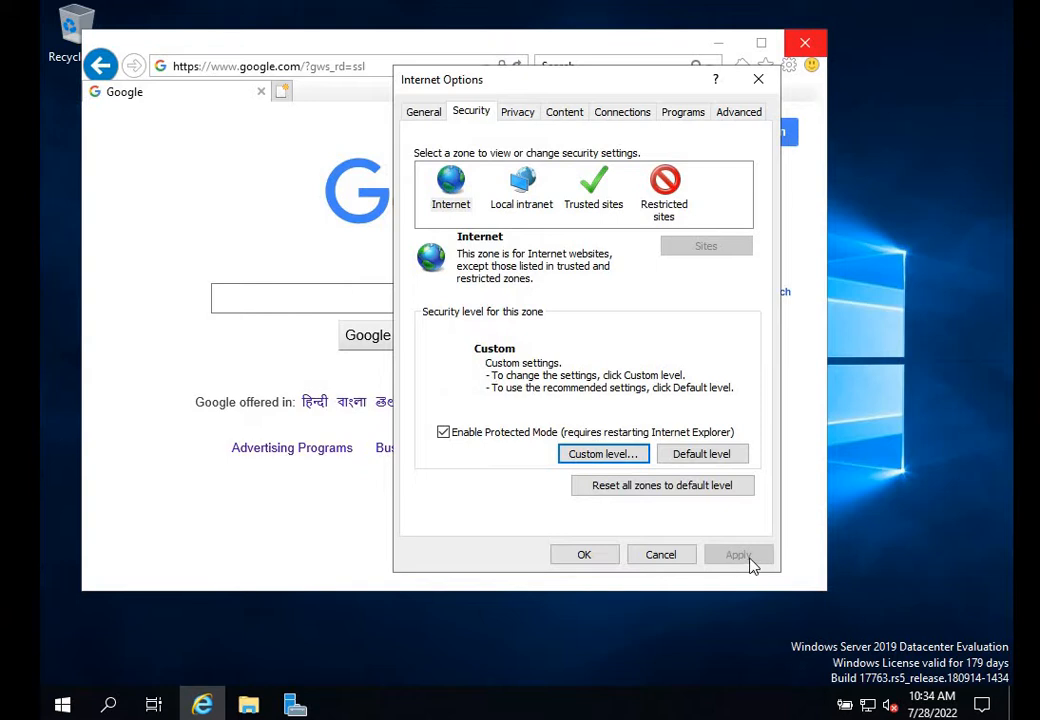
left_click(584, 554)
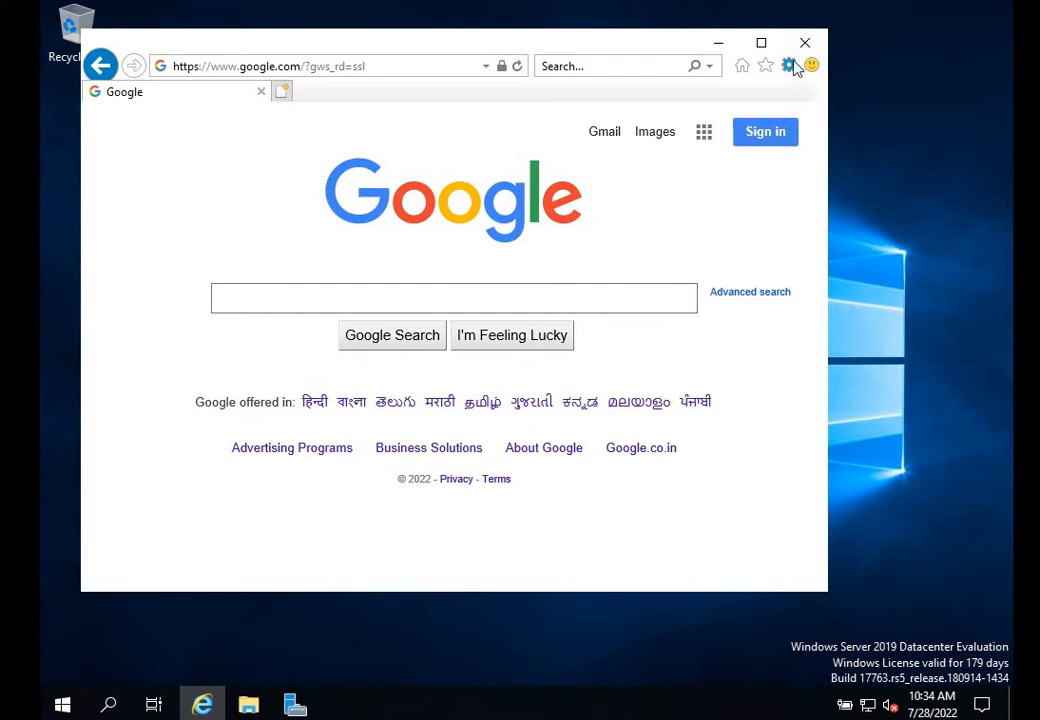
left_click(788, 66)
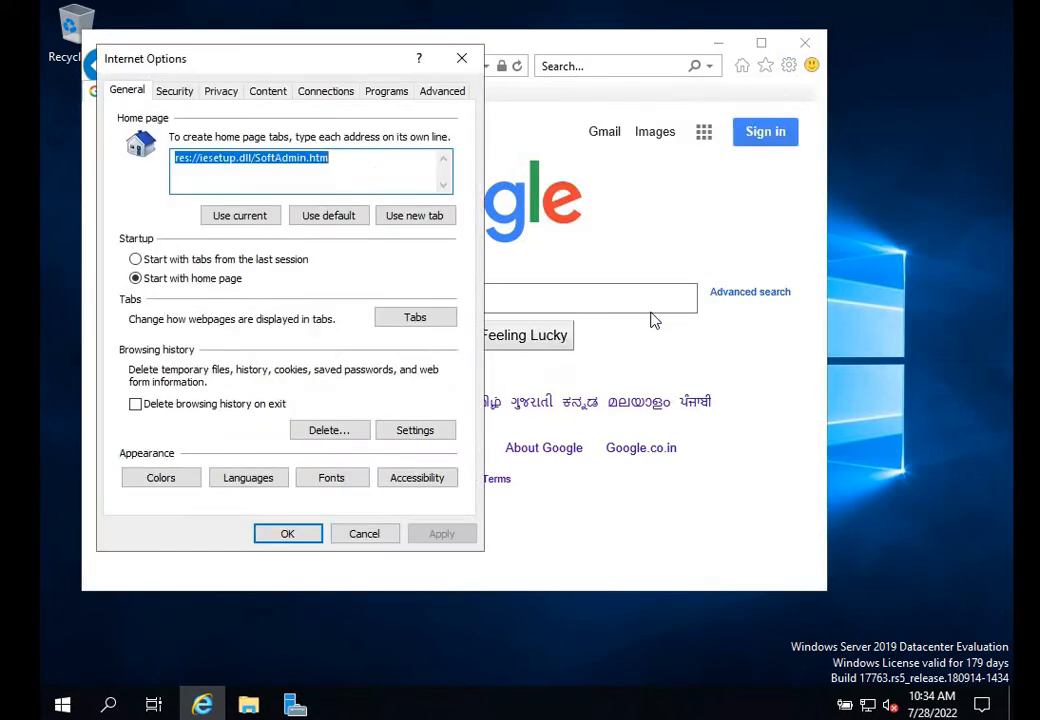
left_click(174, 92)
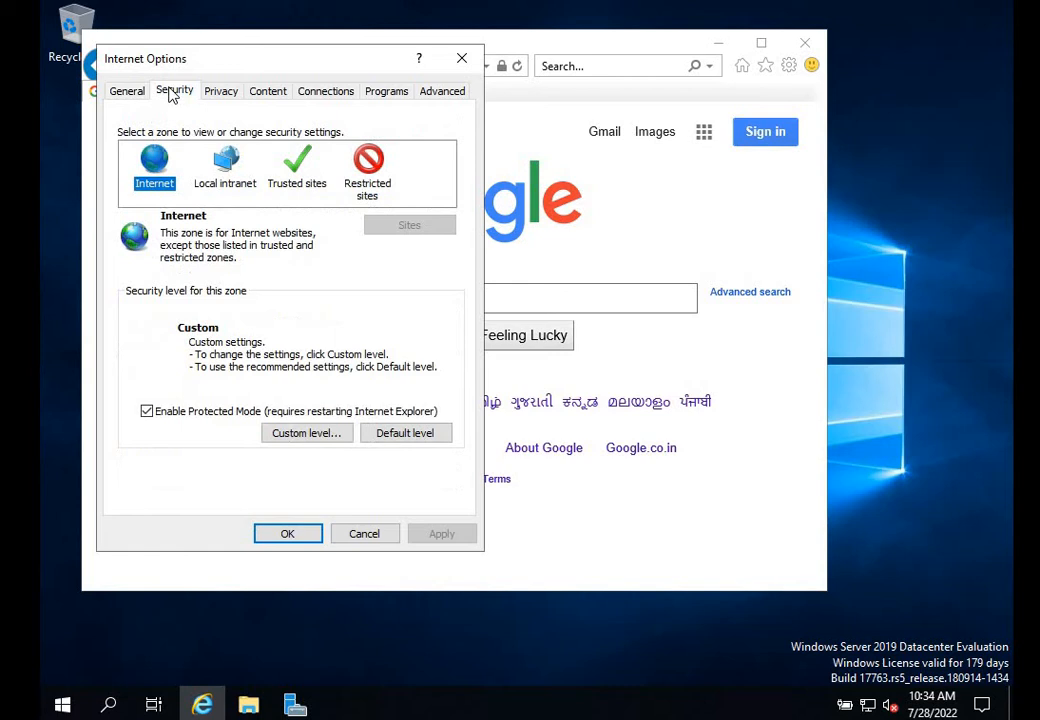
left_click(306, 432)
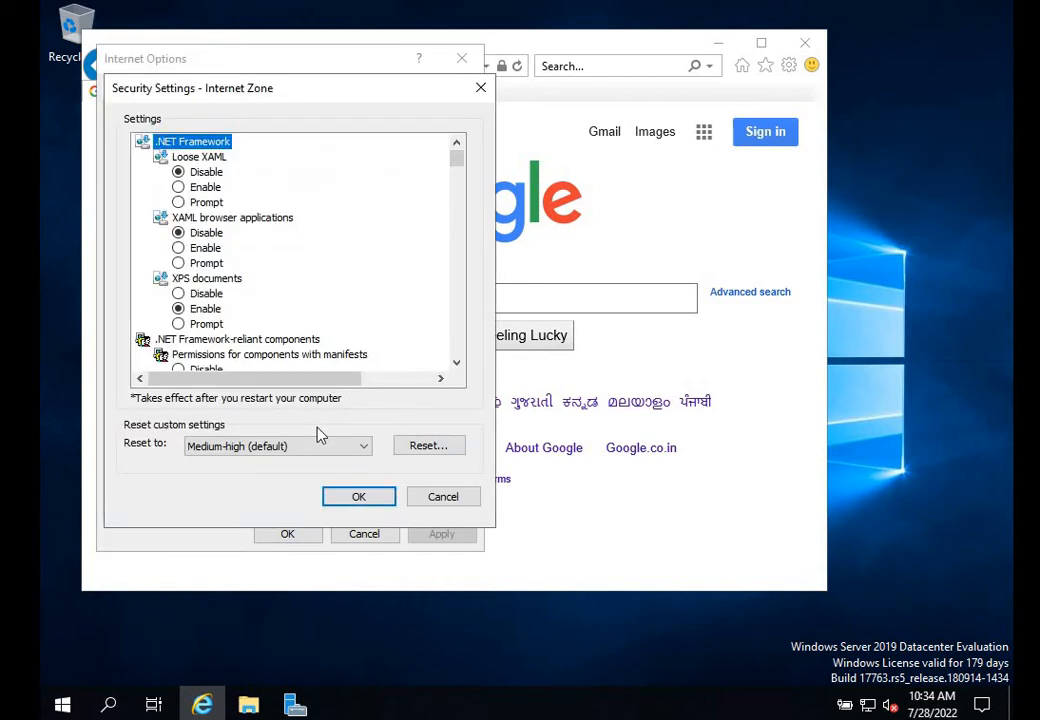
scroll("down", 3)
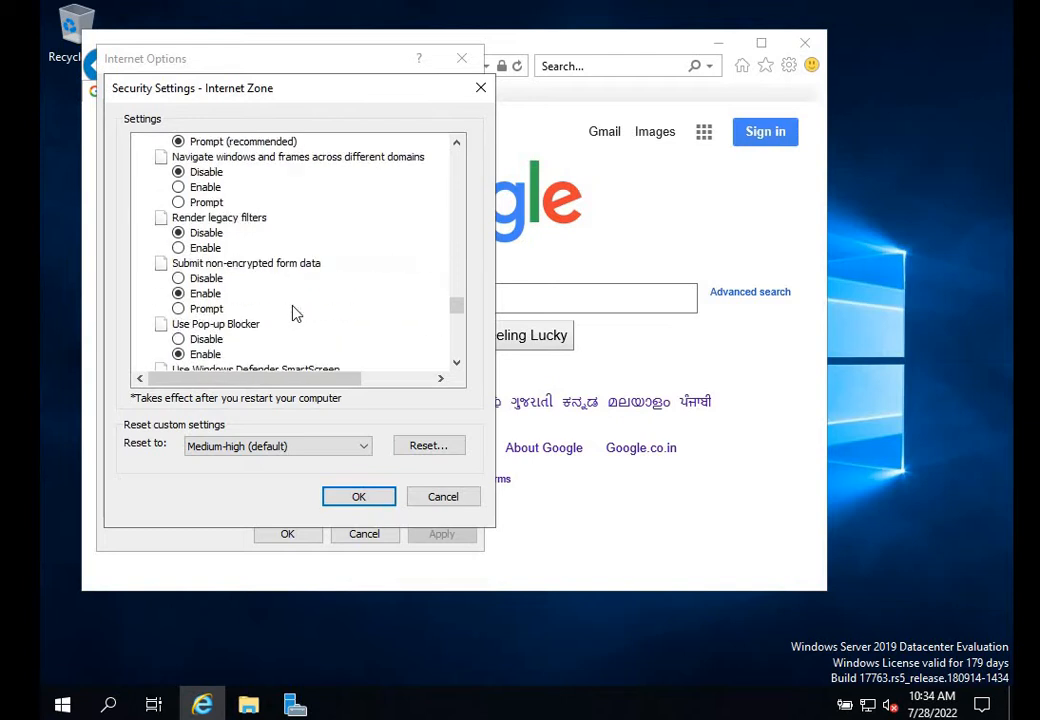
scroll("down", 3)
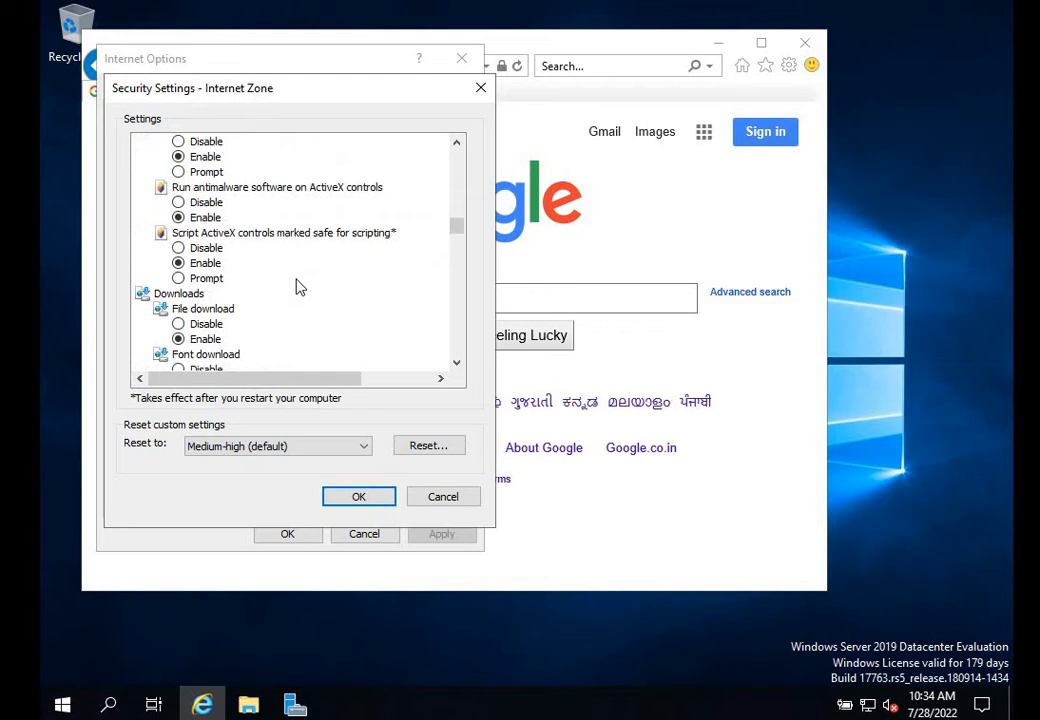
mouse_move(208, 348)
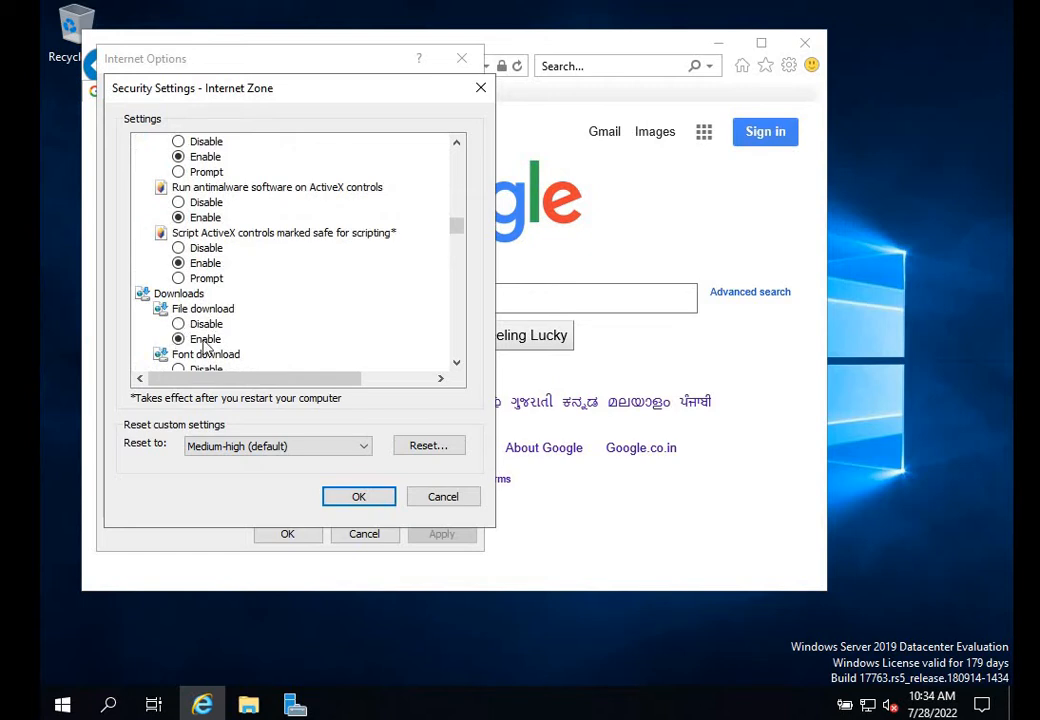
left_click(358, 496)
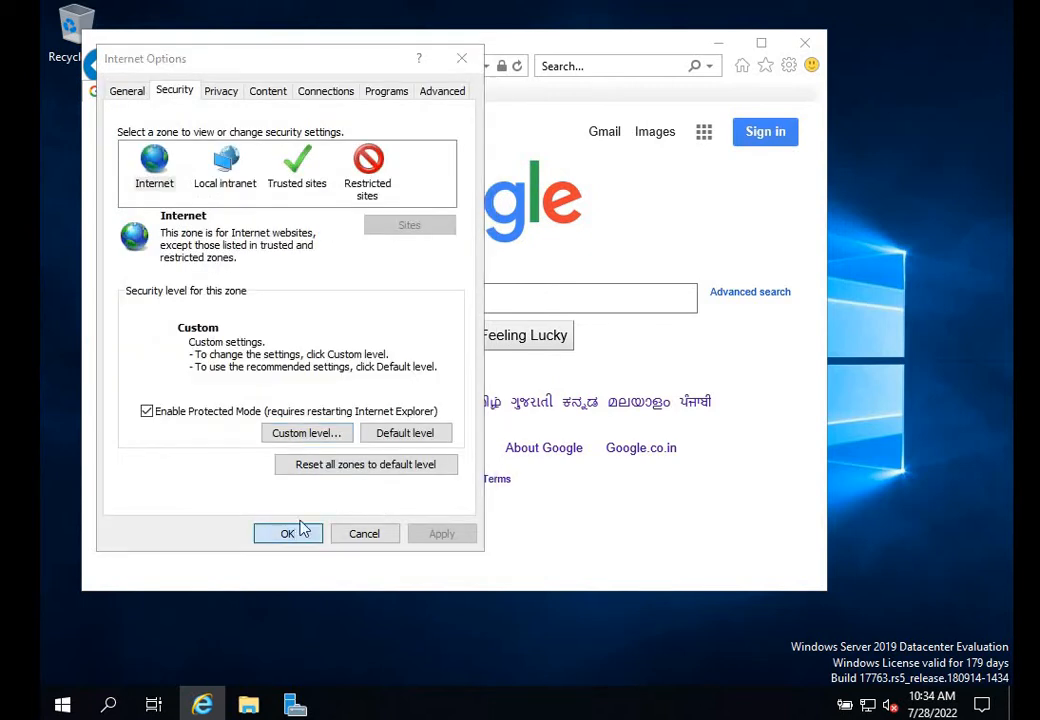
left_click(288, 532)
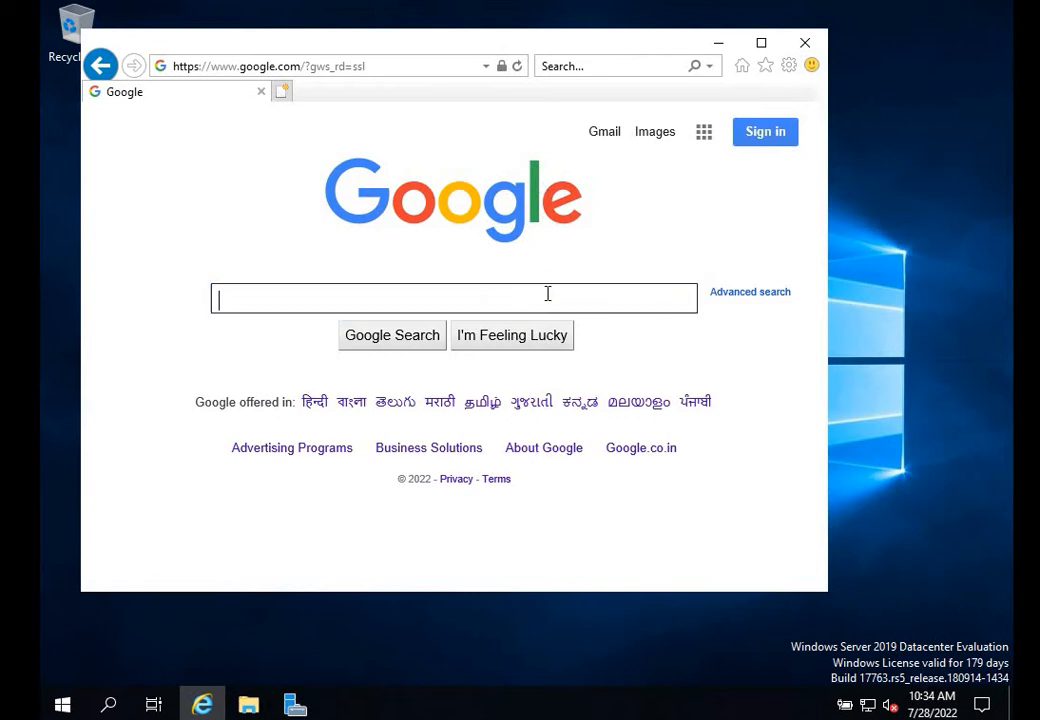
Search Google for 'download chrome' and follow the Download Google Chrome result
type("download chrom")
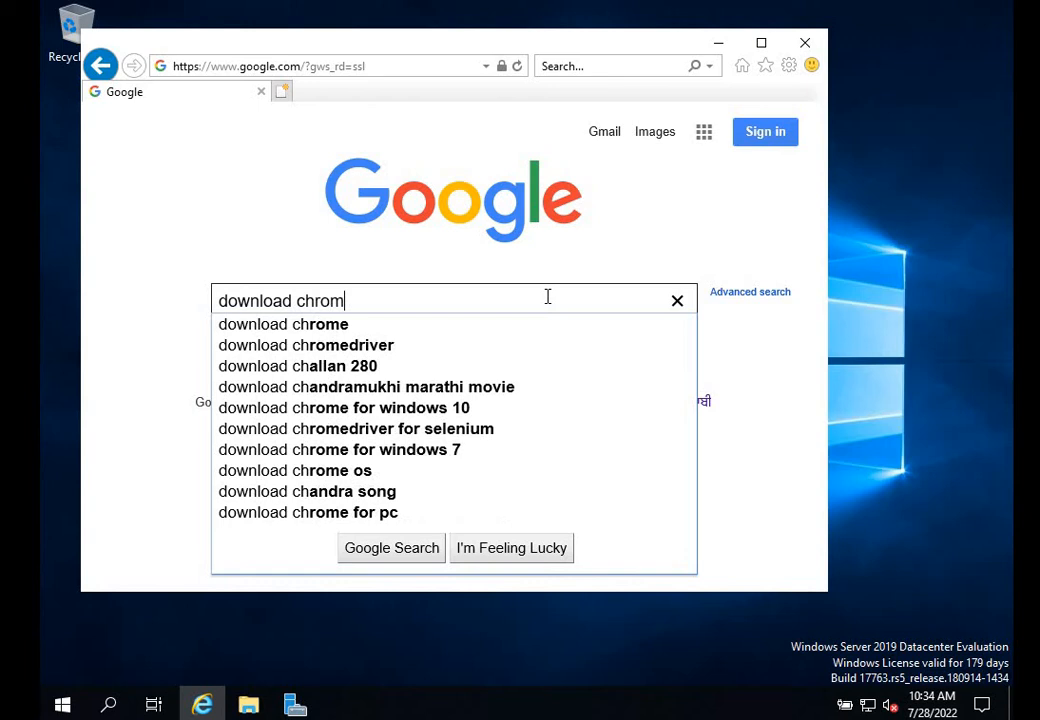
left_click(284, 324)
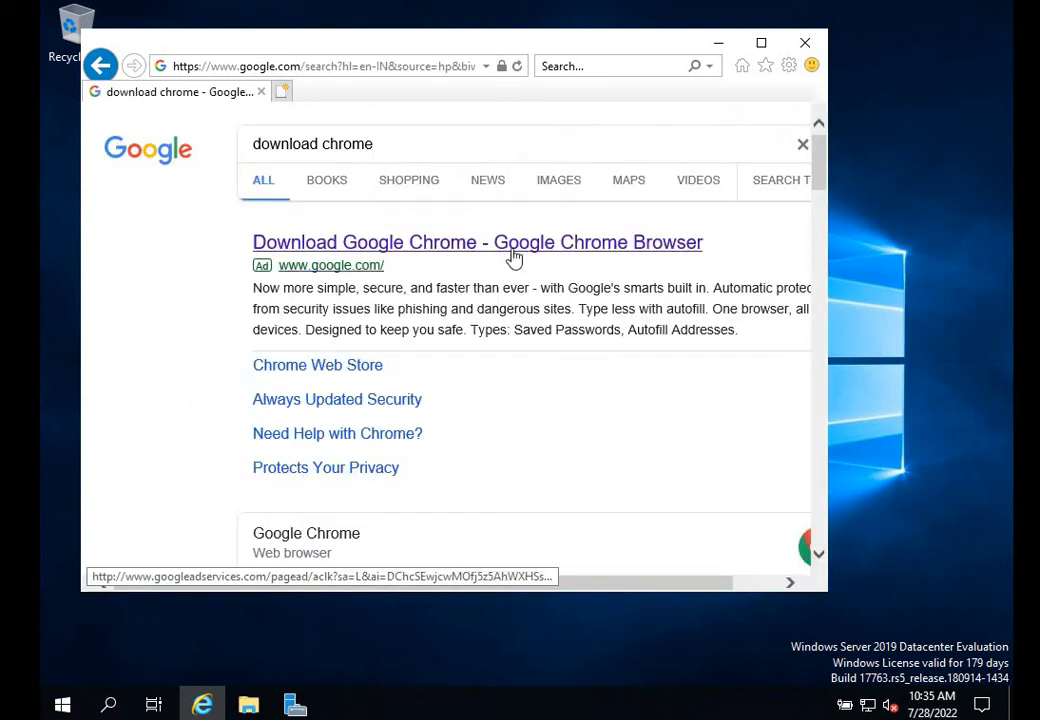
left_click(476, 242)
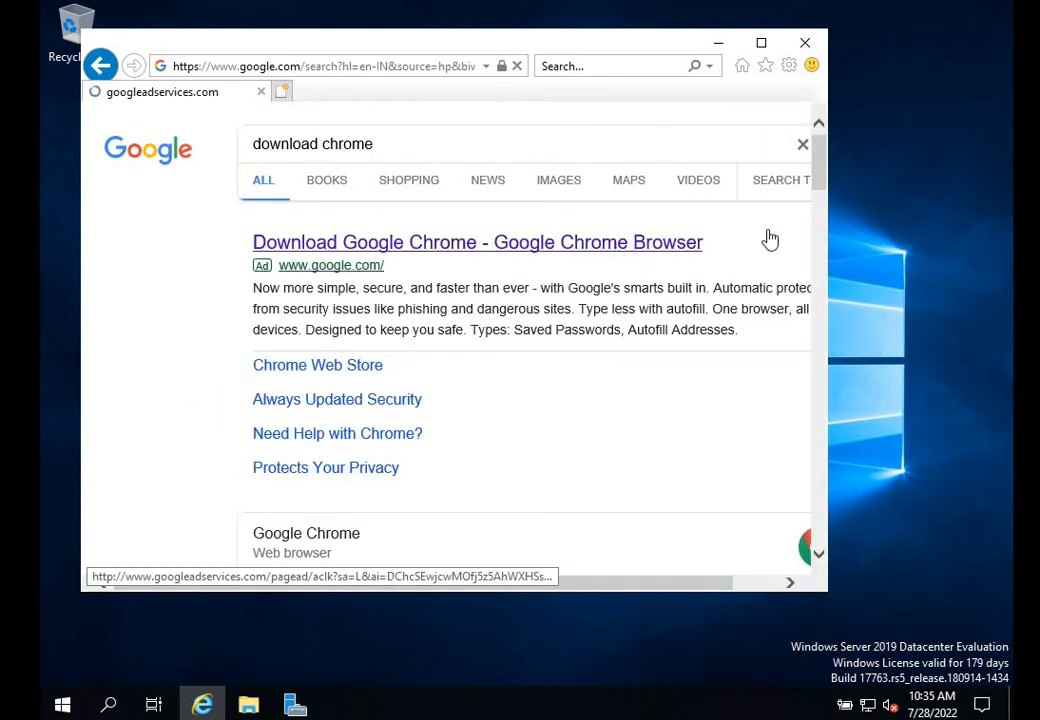
left_click(476, 242)
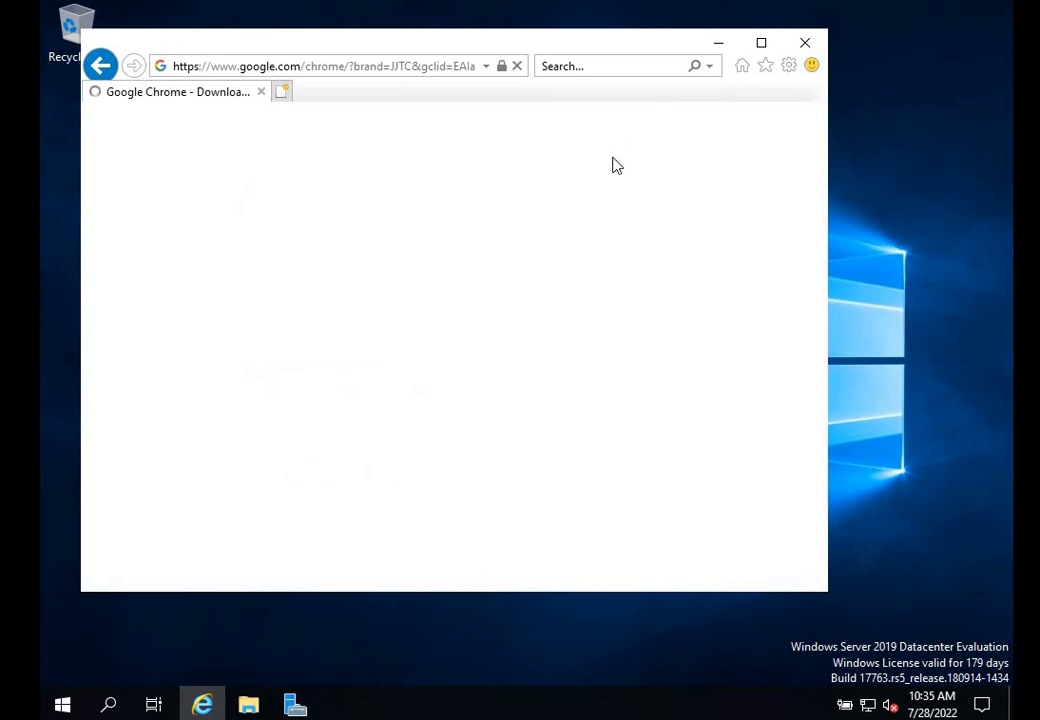
mouse_move(764, 204)
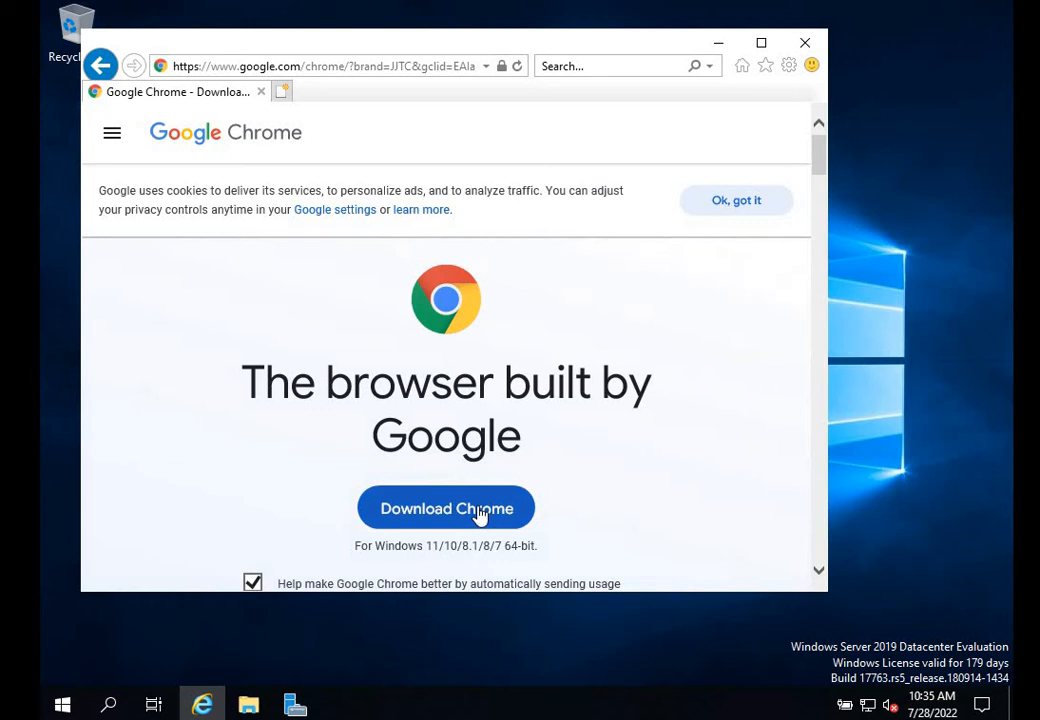
Download Chrome from Google's page and choose Run for ChromeSetup.exe in the notification bar
left_click(446, 508)
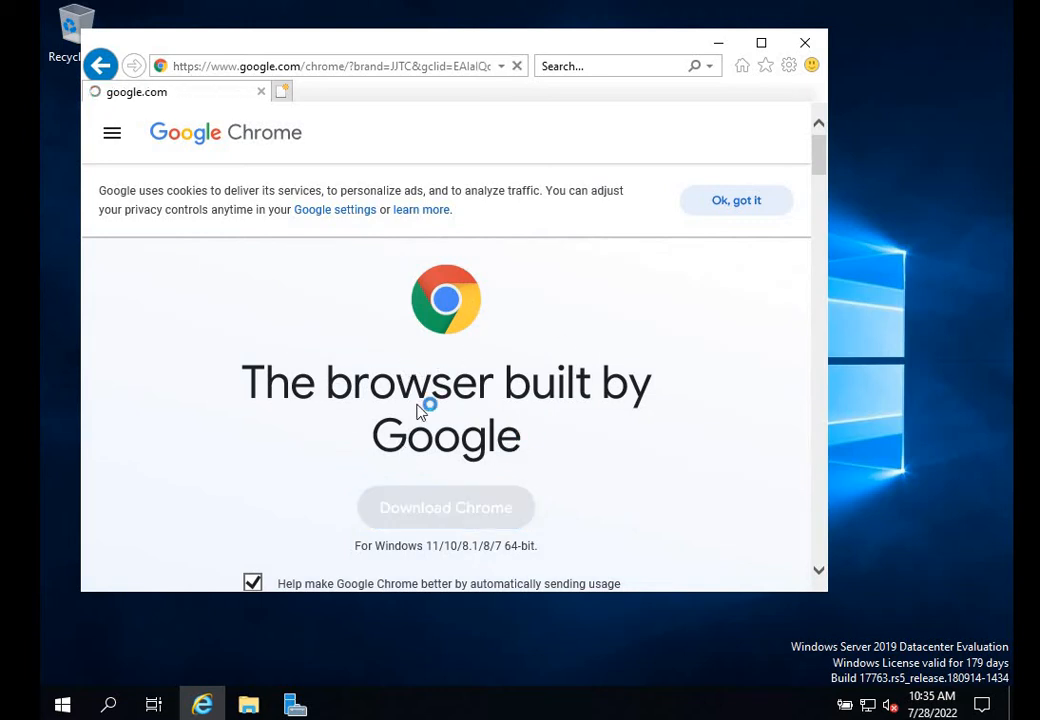
left_click(444, 508)
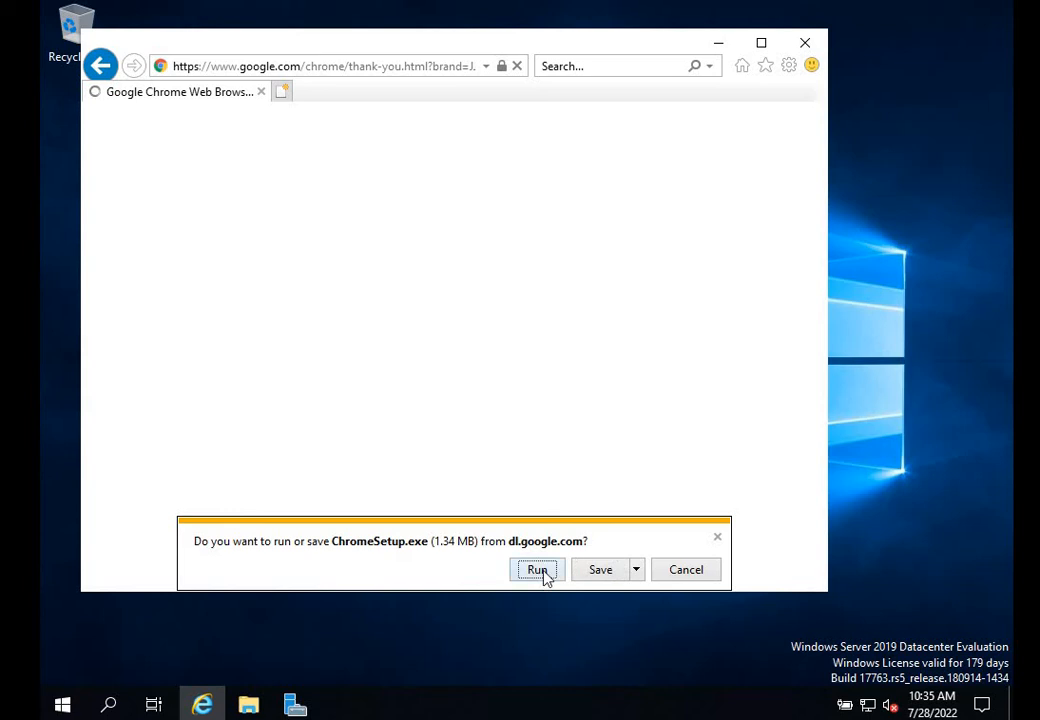
left_click(536, 568)
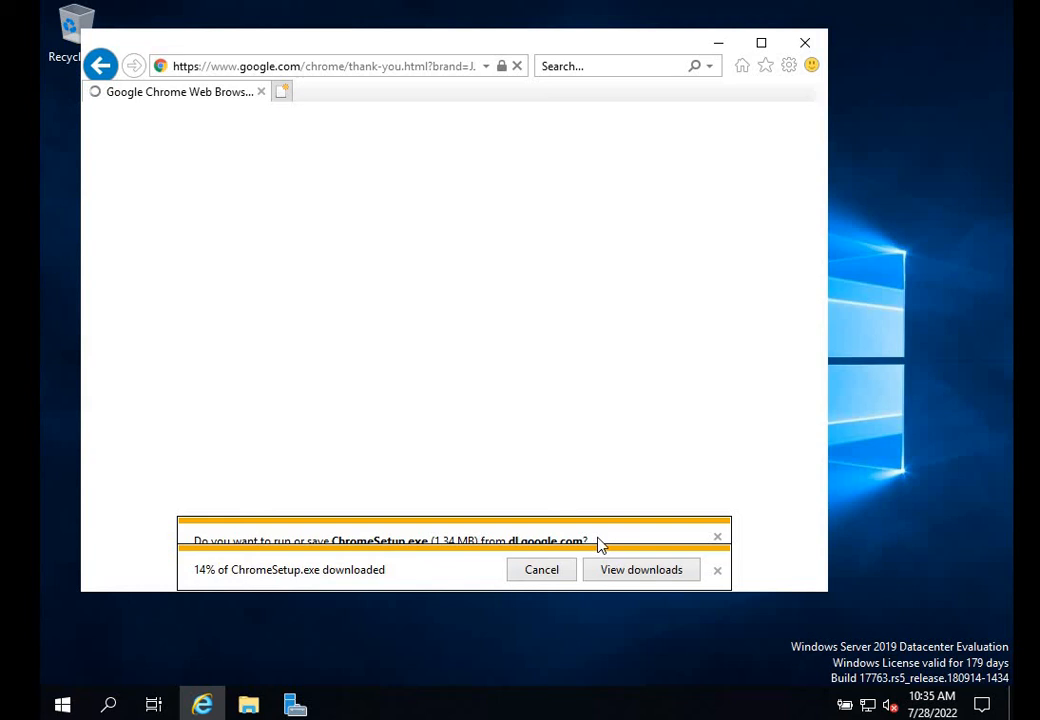
mouse_move(418, 360)
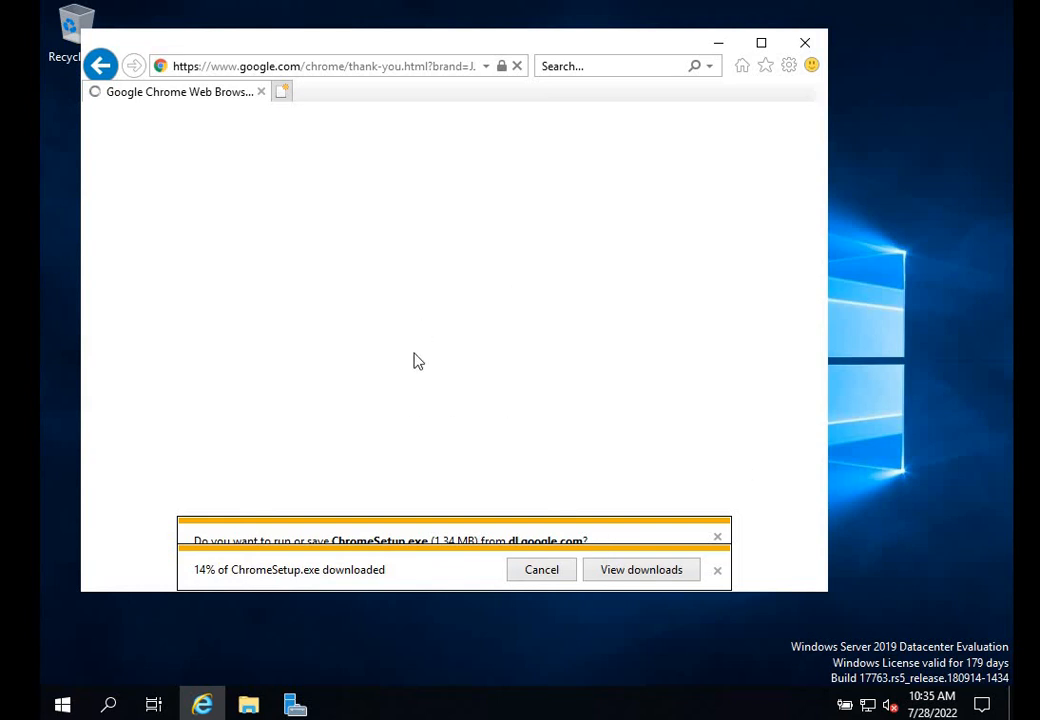